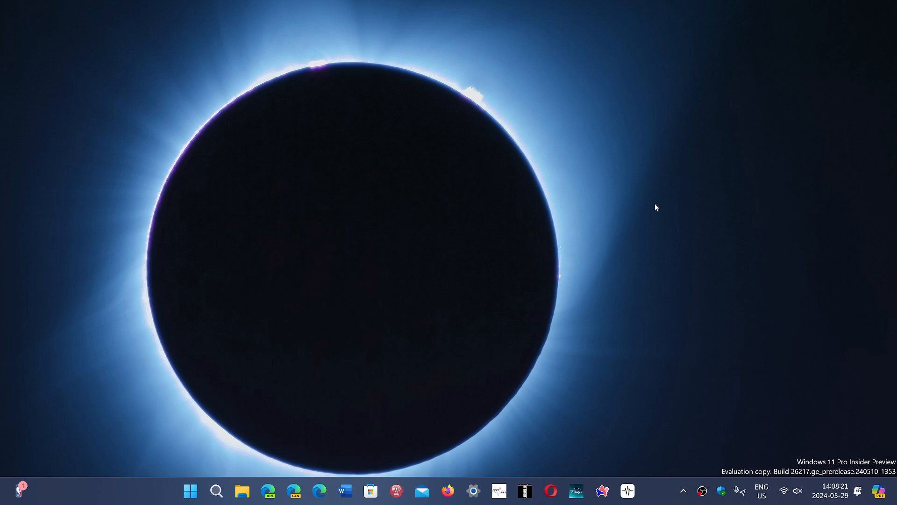
pyautogui.moveTo(657, 476)
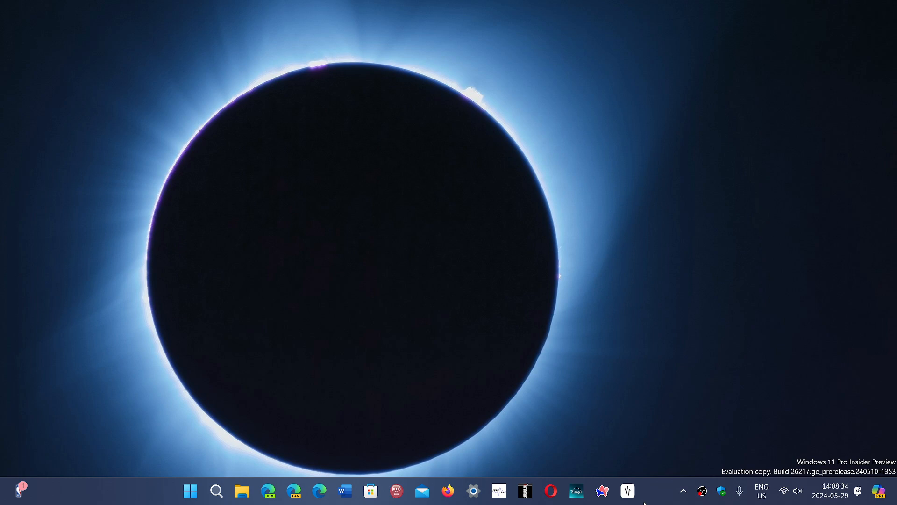
pyautogui.moveTo(291, 327)
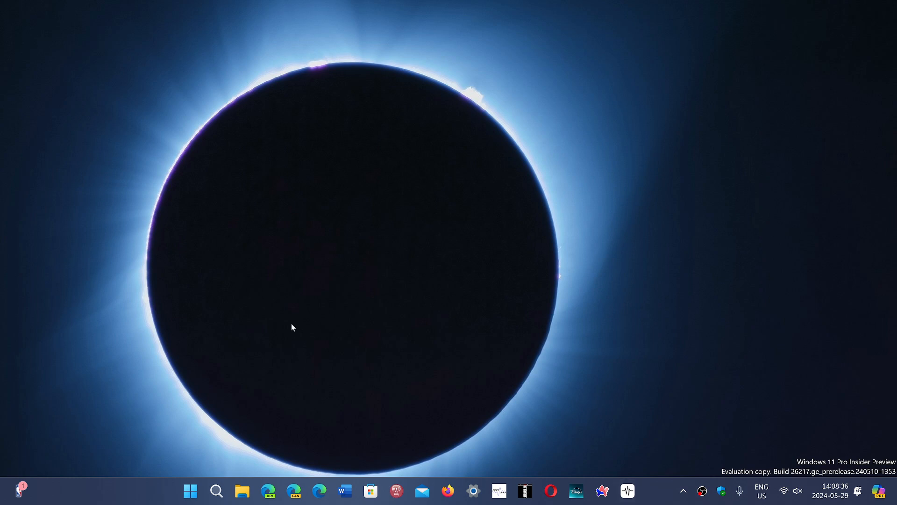
pyautogui.moveTo(517, 430)
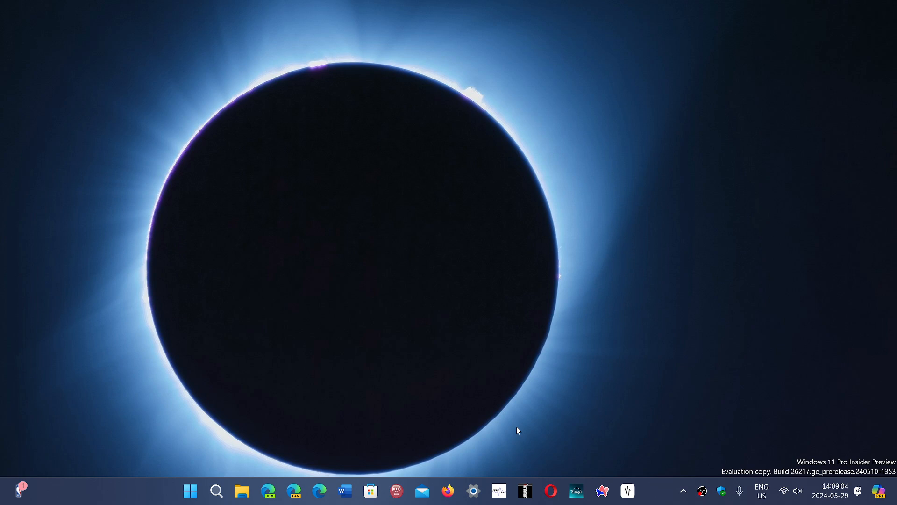
pyautogui.moveTo(352, 404)
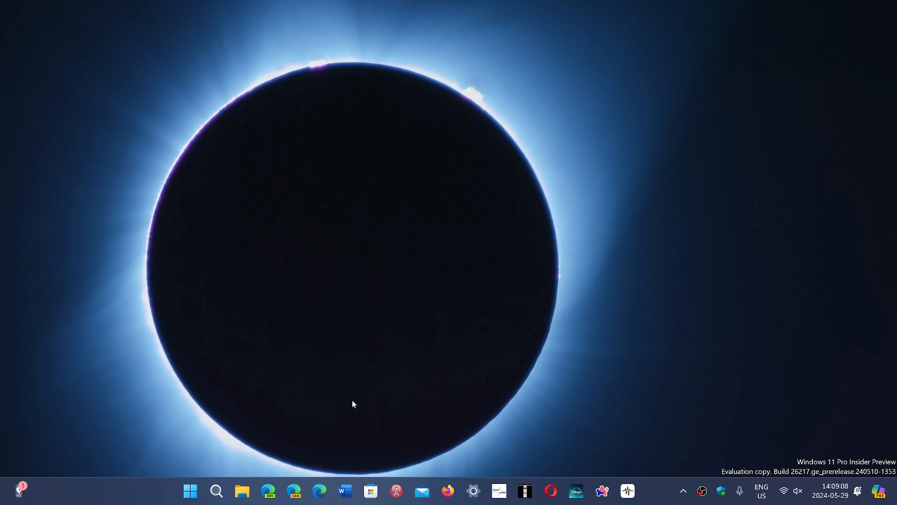
pyautogui.moveTo(281, 424)
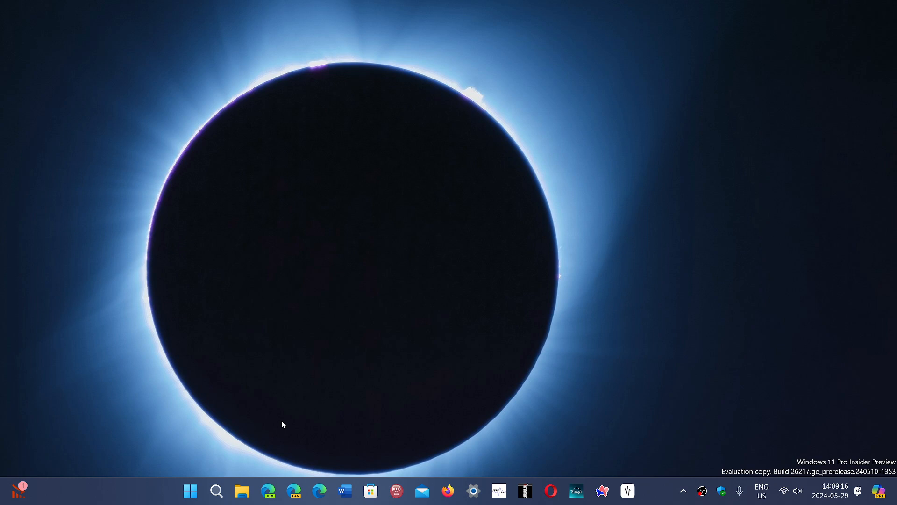
pyautogui.moveTo(644, 459)
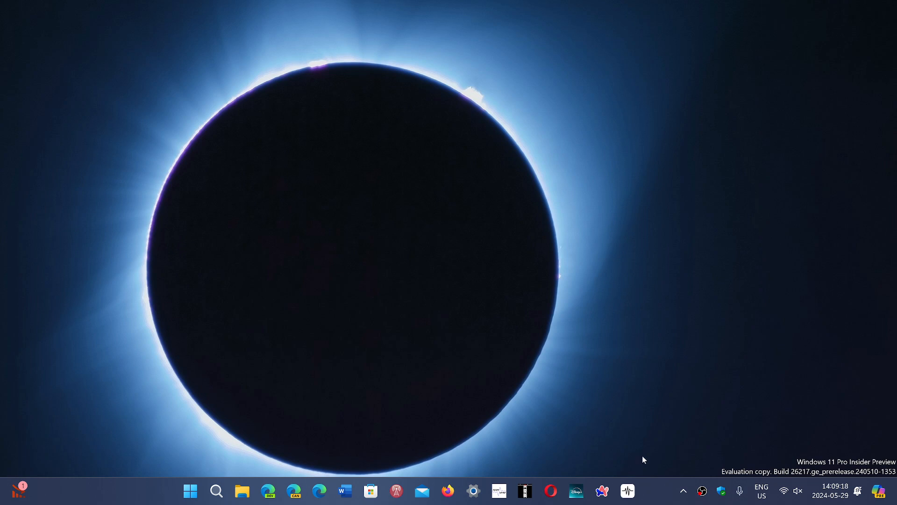
pyautogui.moveTo(657, 499)
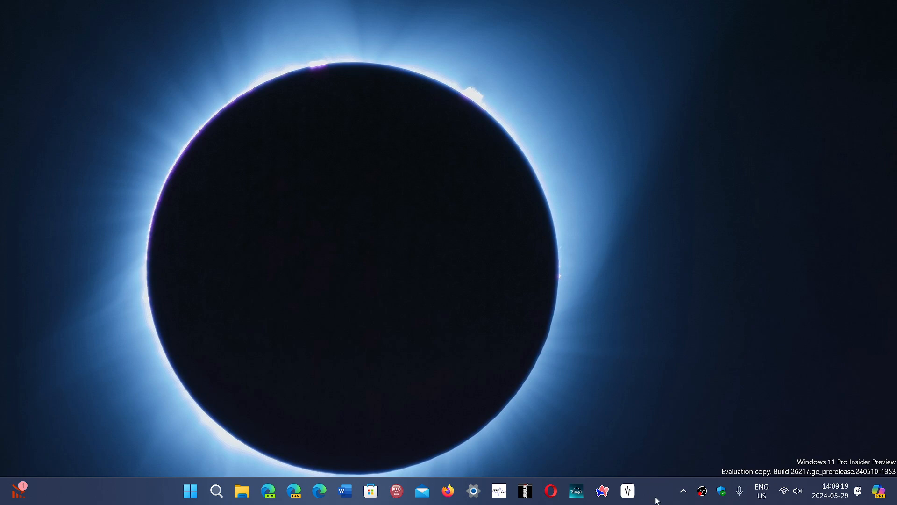